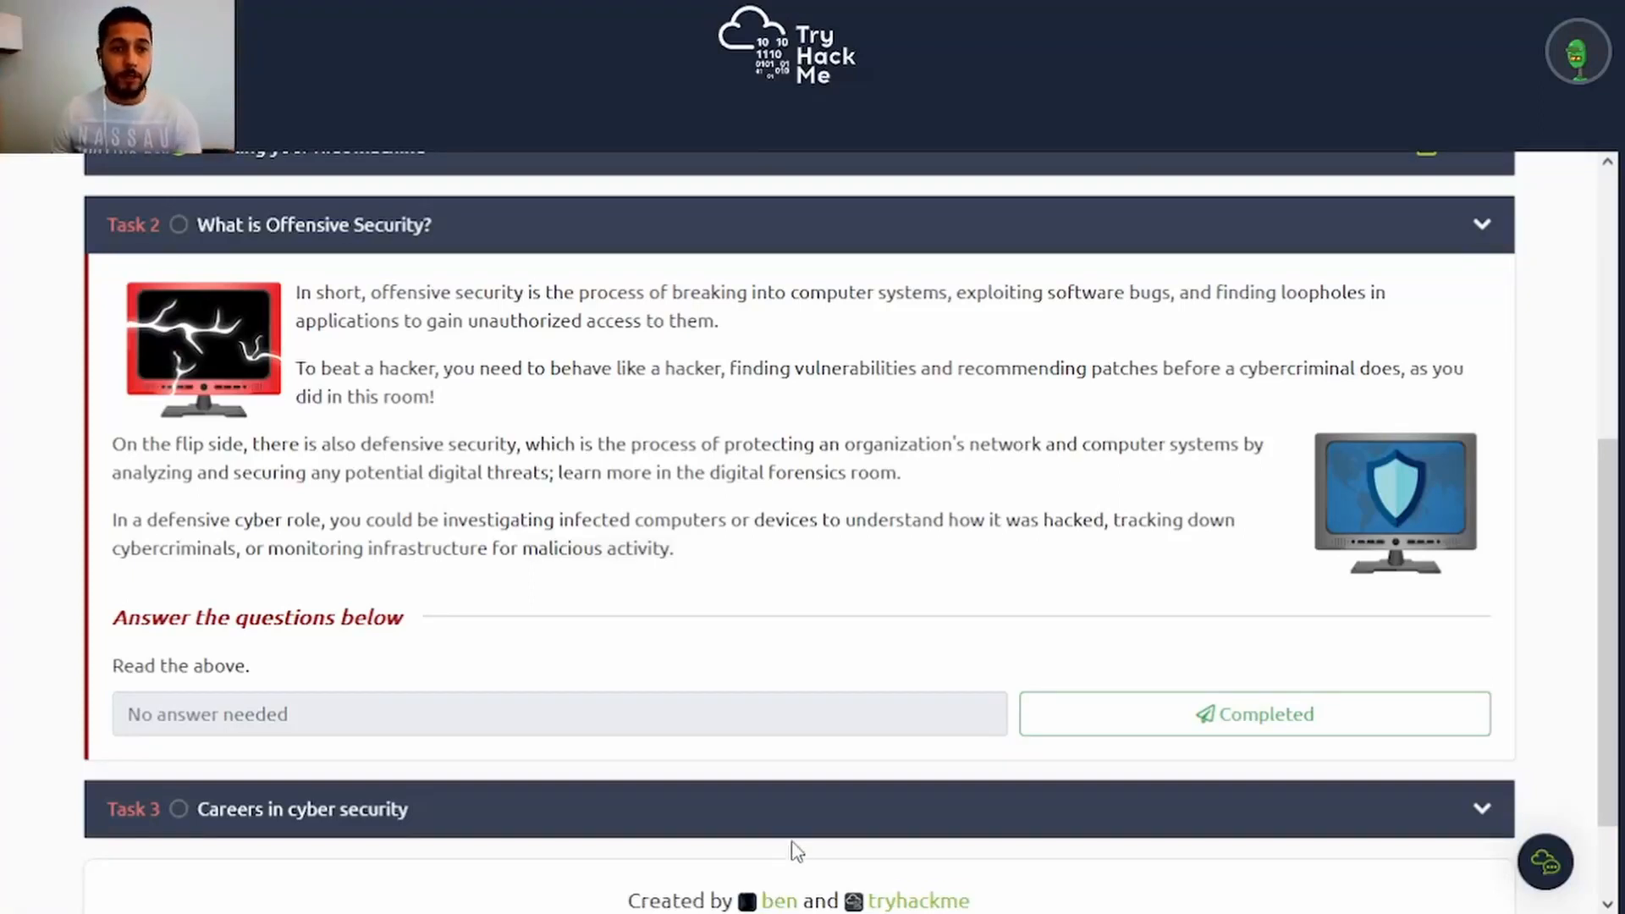
# - Highlight the hacker-behaviour sentence and the 'Read the above' question, then mark Task 2 completed
pyautogui.moveTo(296, 293); pyautogui.dragTo(716, 320)
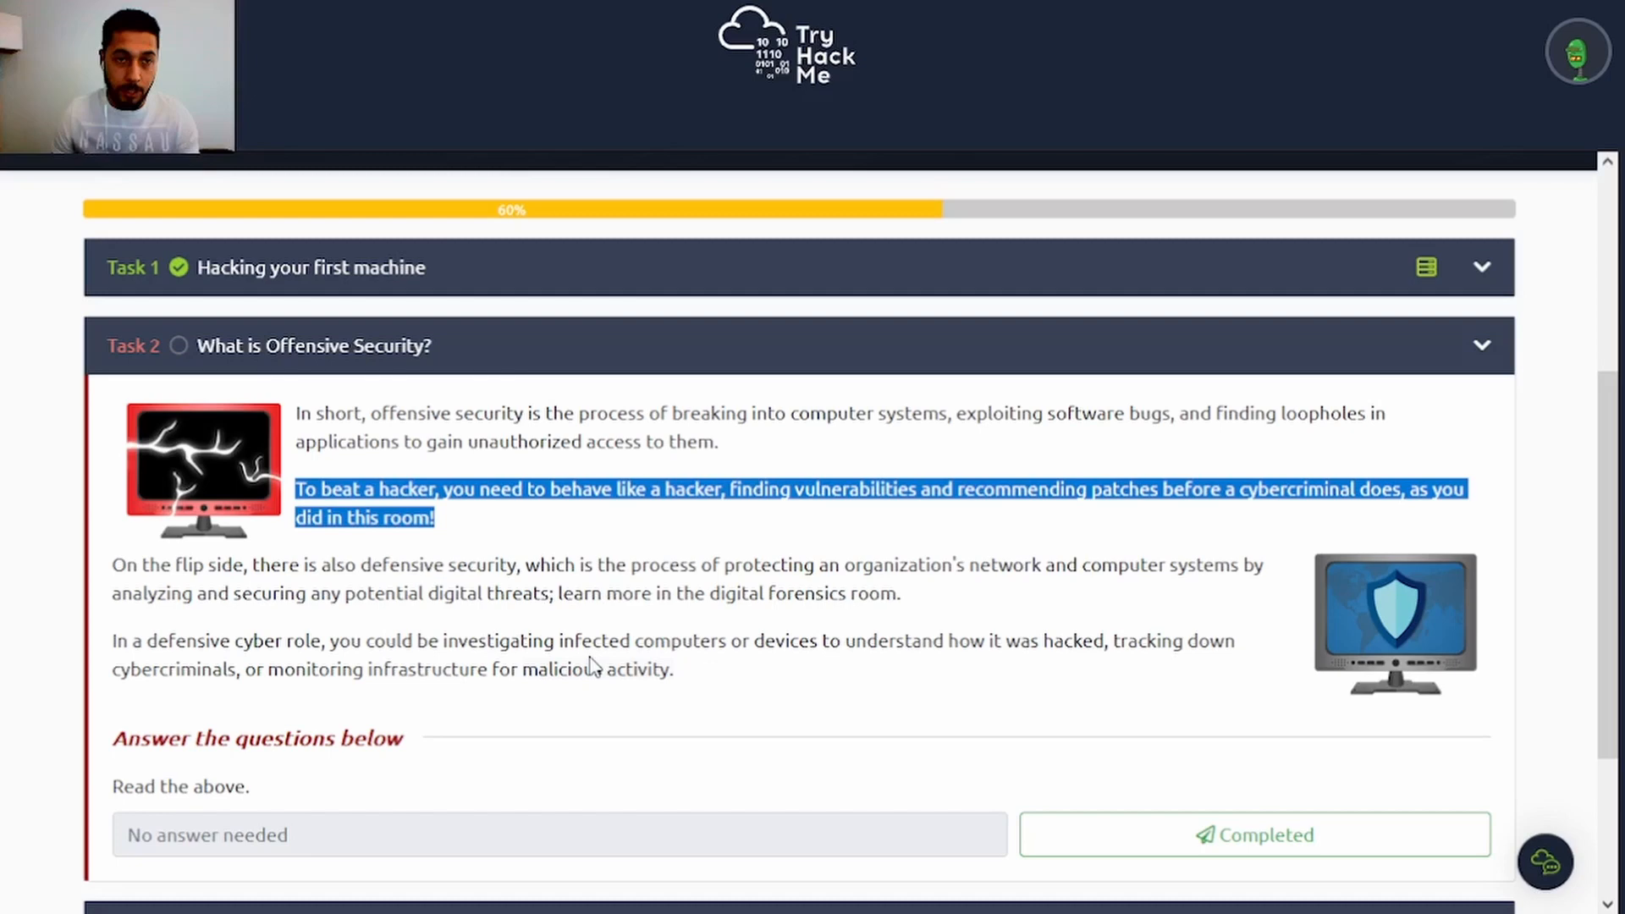
pyautogui.moveTo(112, 565); pyautogui.dragTo(900, 592)
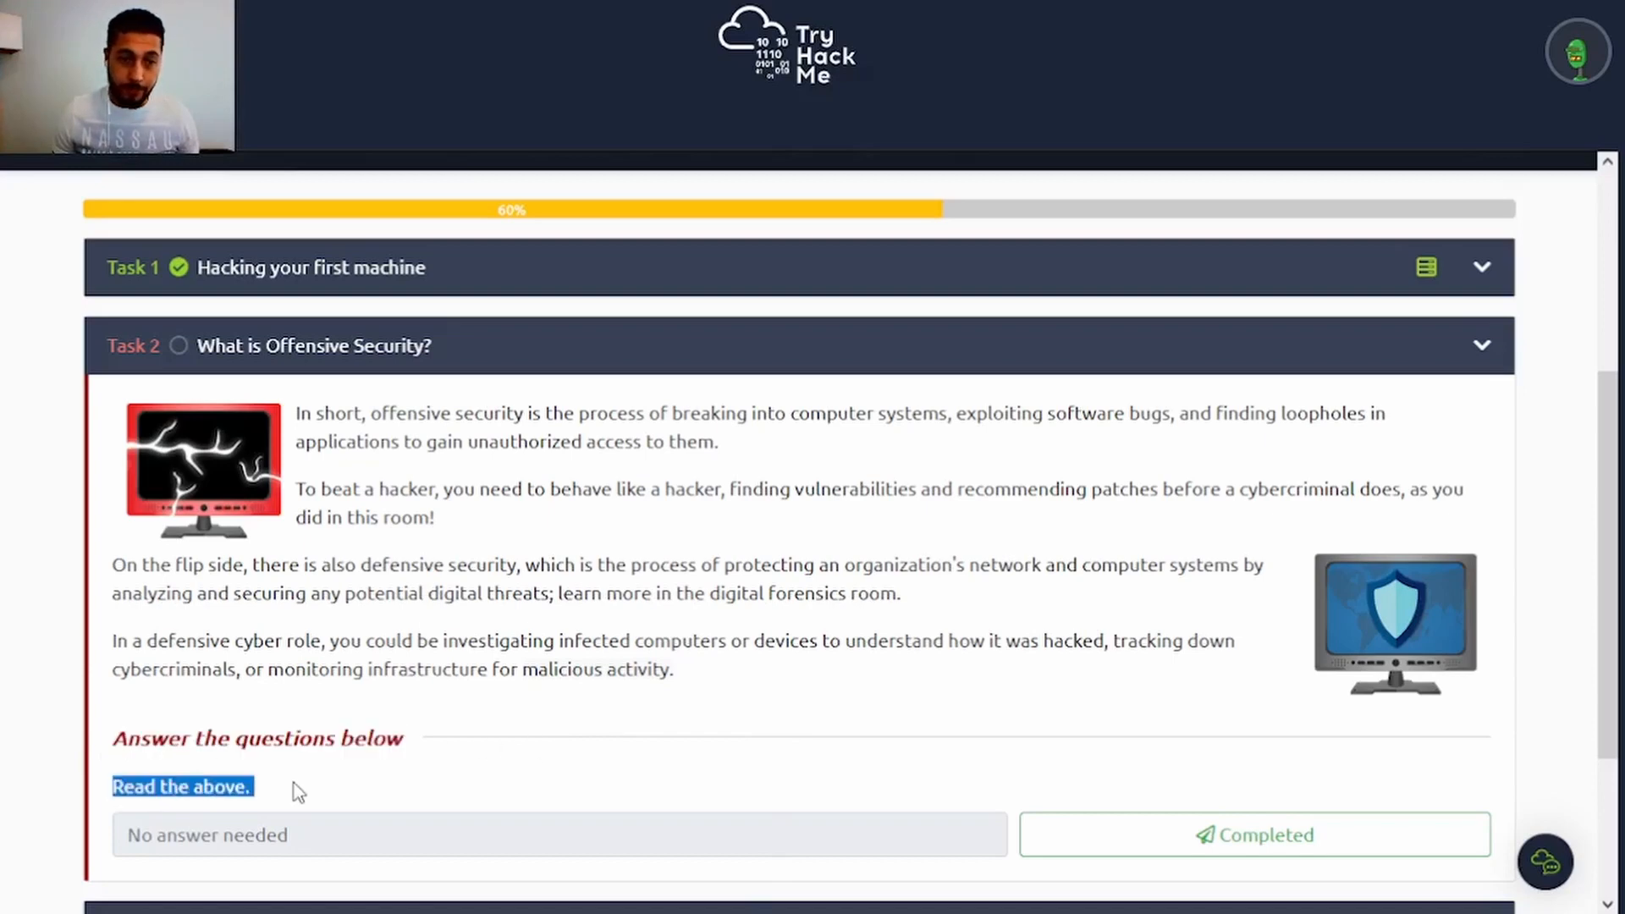
pyautogui.moveTo(707, 697)
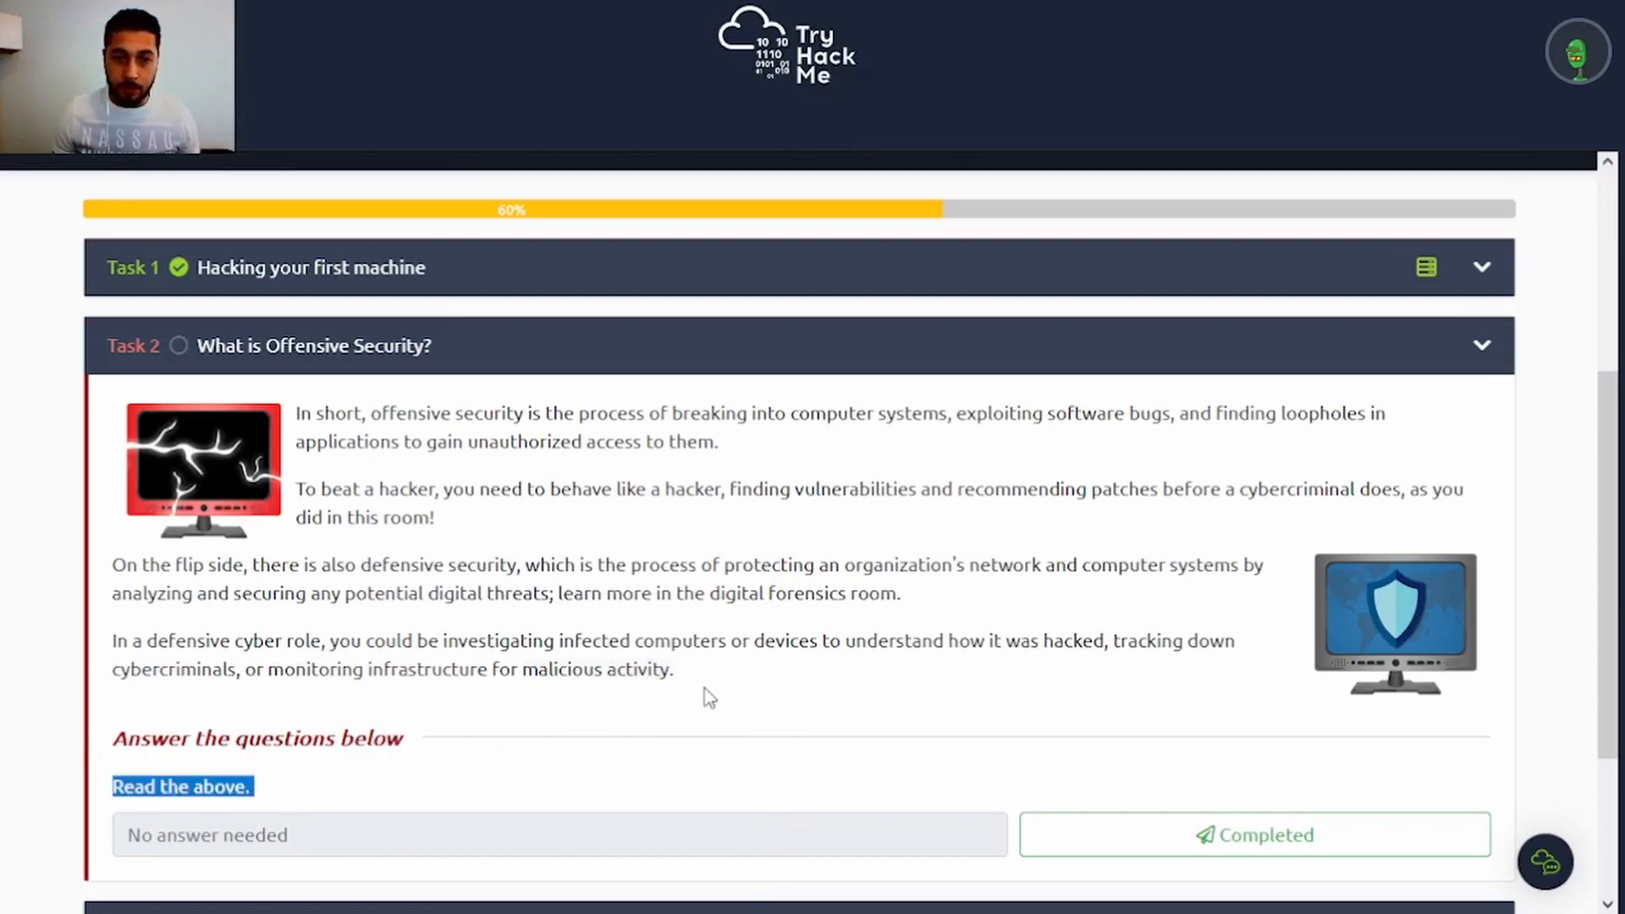
pyautogui.scroll(-3)
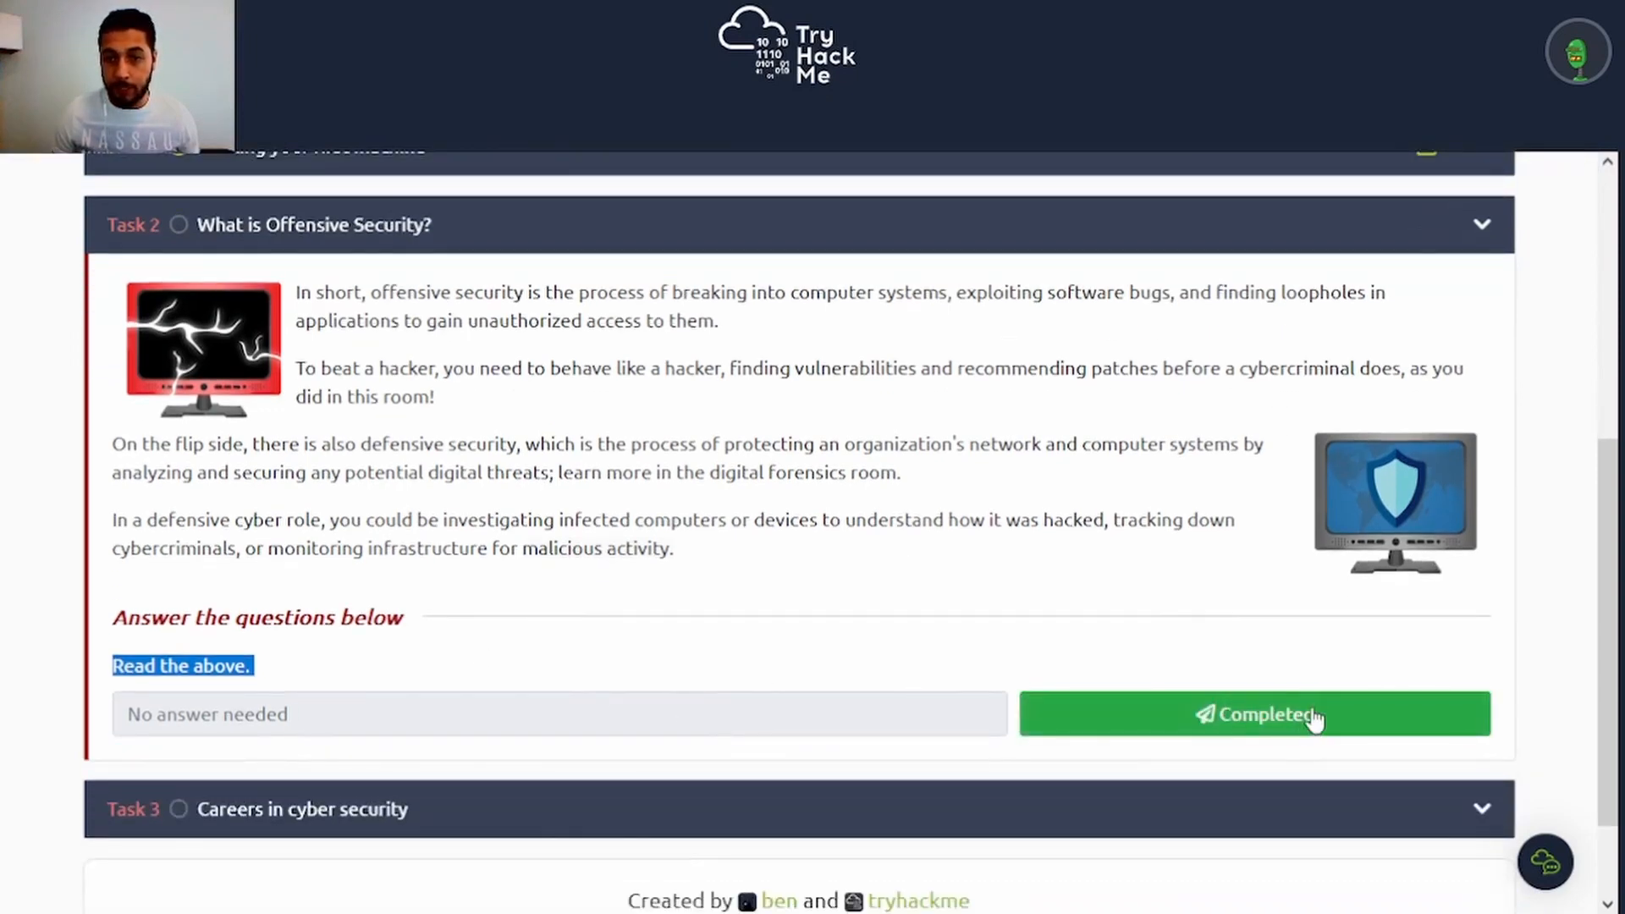
pyautogui.click(1252, 713)
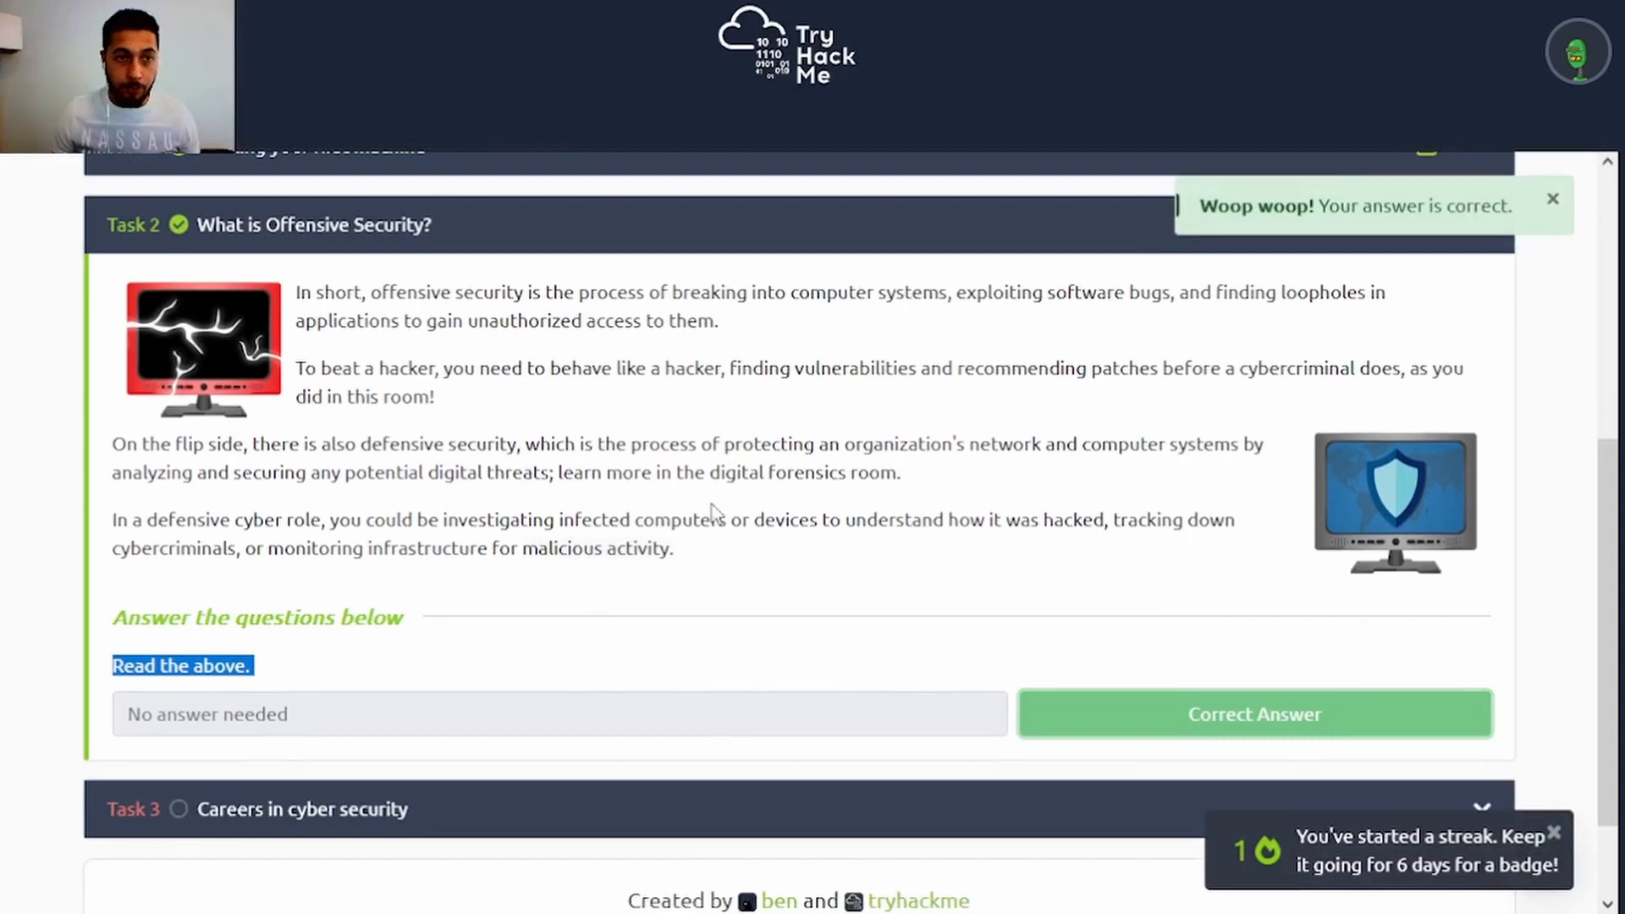